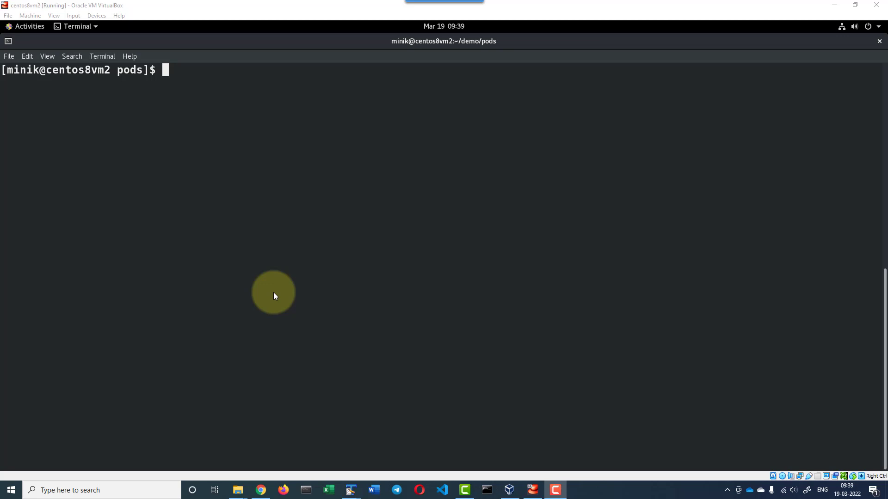
pyautogui.moveTo(233, 238)
pyautogui.write('kubectl get pods')
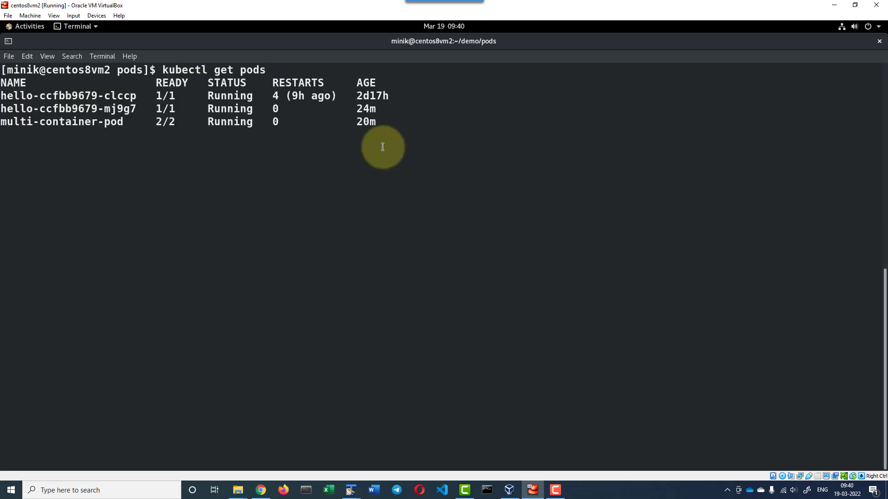
# Display the multi-container-pod.yaml manifest with cat.
pyautogui.press('Return')
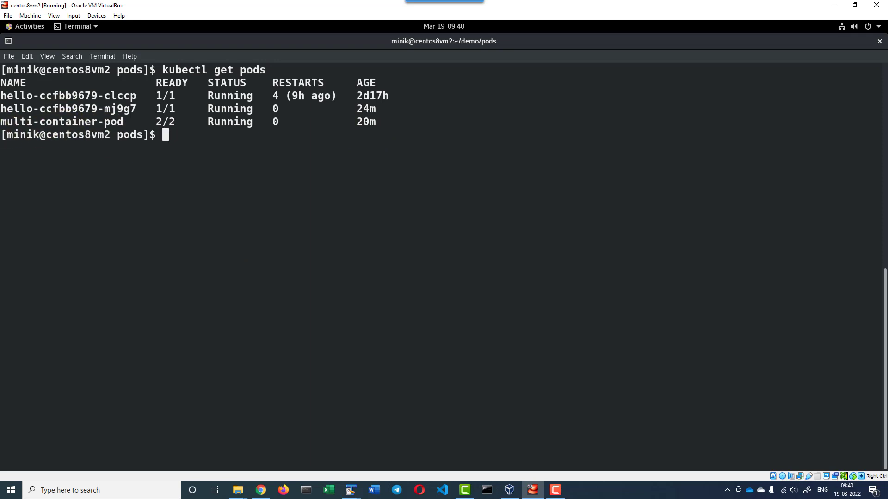
pyautogui.write('c')
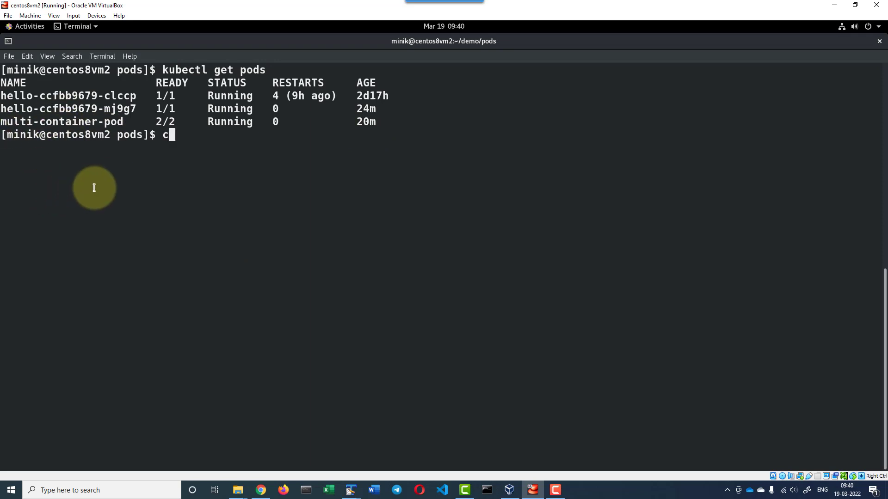
pyautogui.write('at multi-container-pod.yaml')
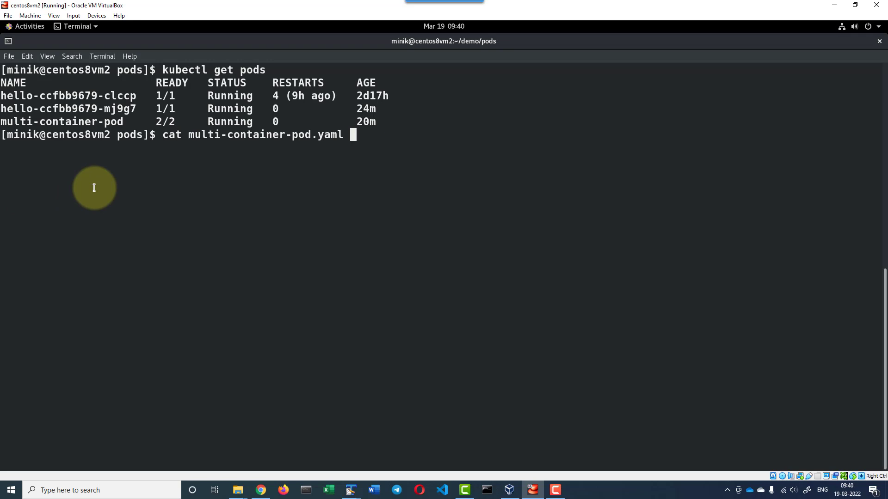
pyautogui.press('Return')
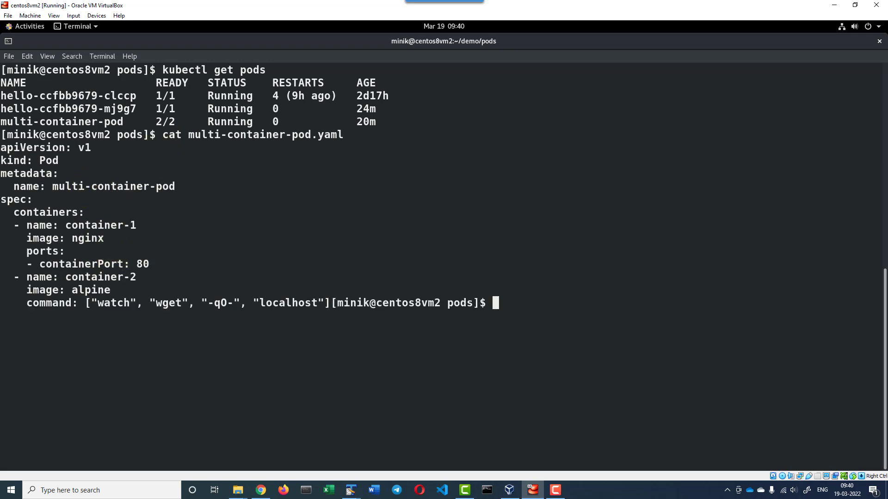
# Enter kubectl describe pod multi-container-pod to get the pod's detailed description.
pyautogui.write('kubectl describe pod multi-container-pod')
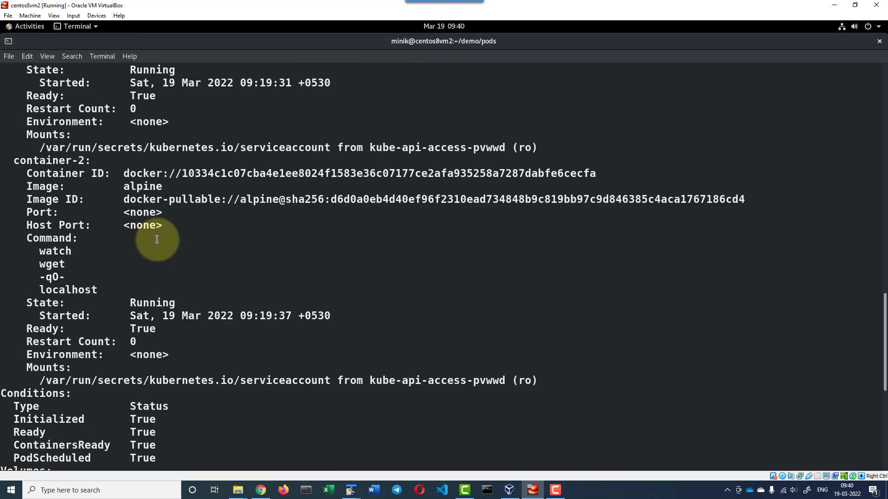
# Highlight the container-1 and container-2 names in the pod description's Containers section.
pyautogui.scroll(3)
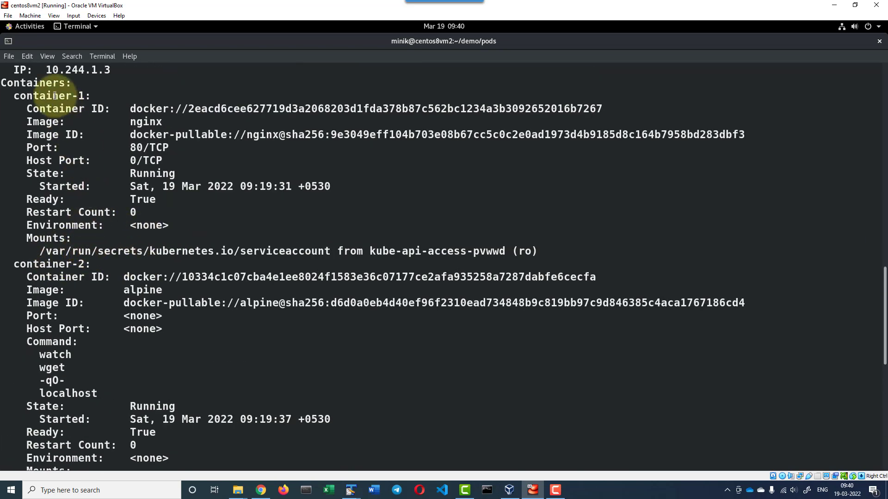
pyautogui.doubleClick(51, 95)
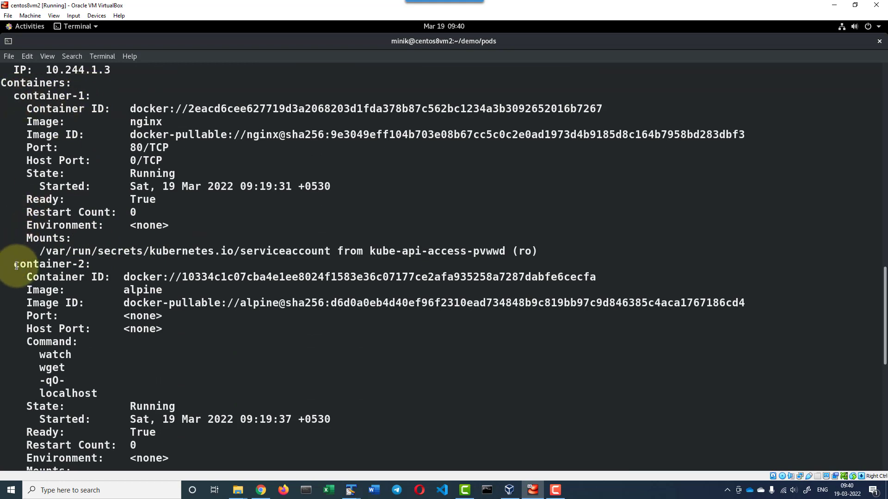
pyautogui.doubleClick(51, 263)
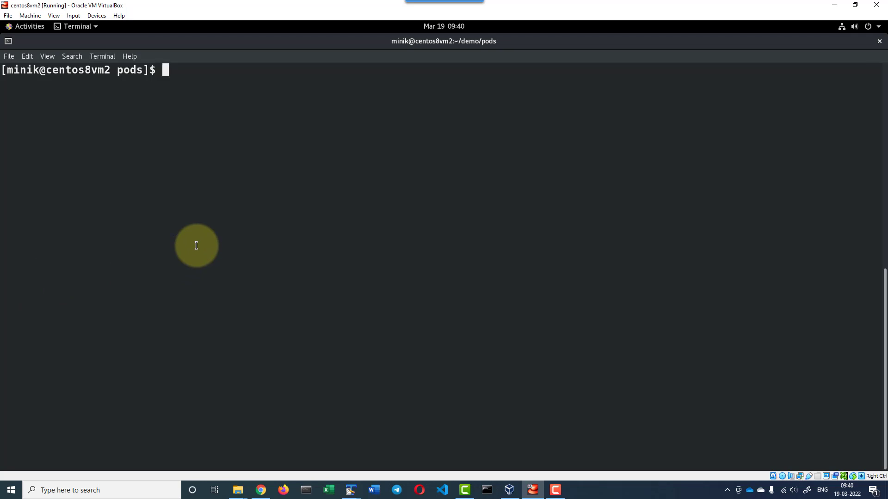
# Paste the kubectl exec -it multi-container-pod -c container-1 -- env command at the prompt.
pyautogui.rightClick(196, 245)
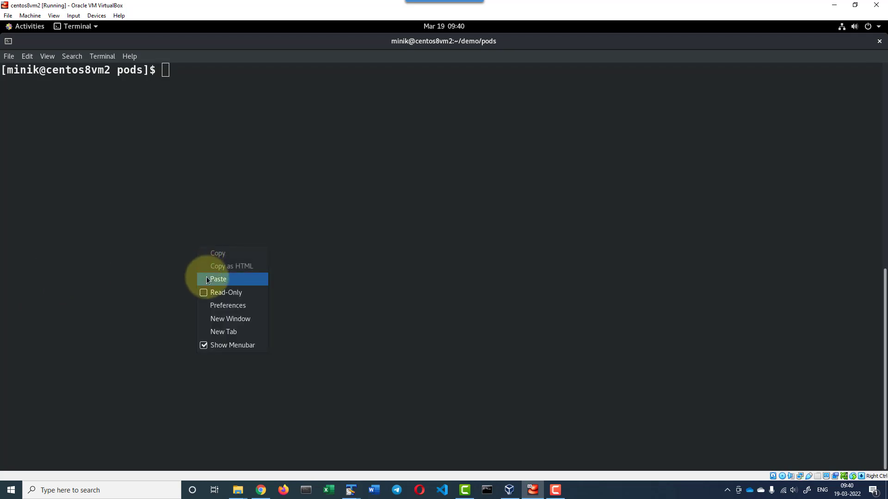
pyautogui.click(218, 279)
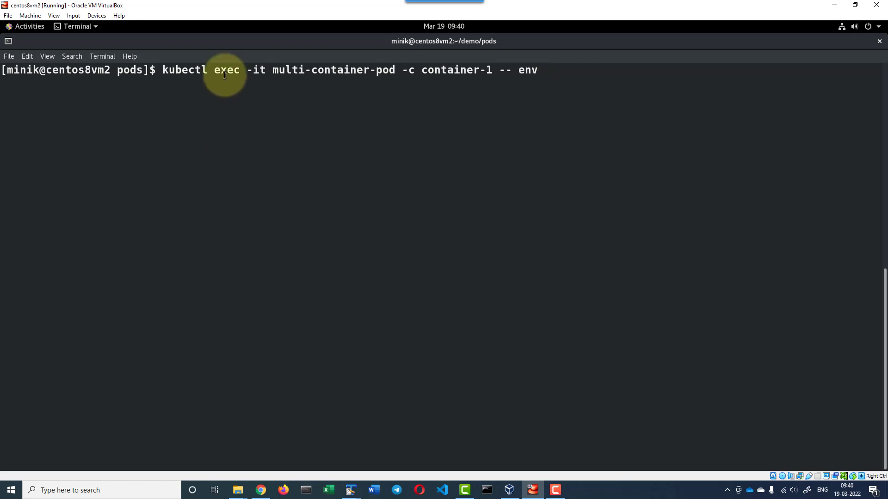
pyautogui.moveTo(456, 70)
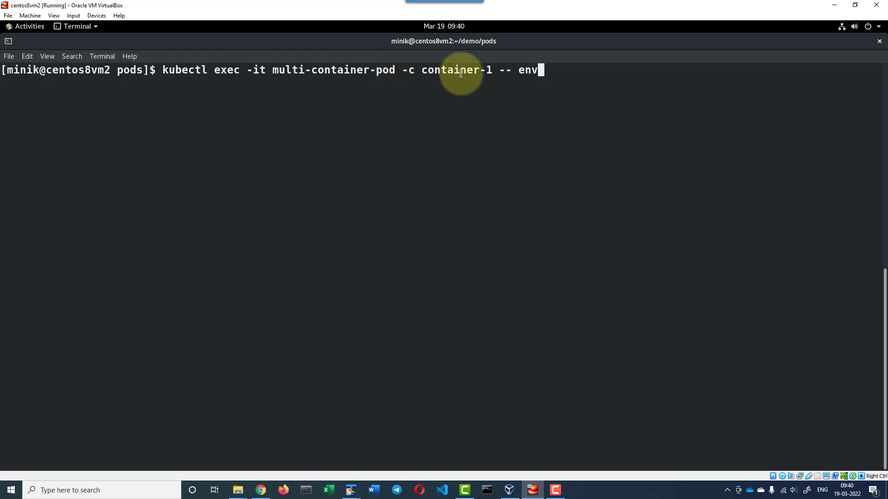
pyautogui.moveTo(502, 75)
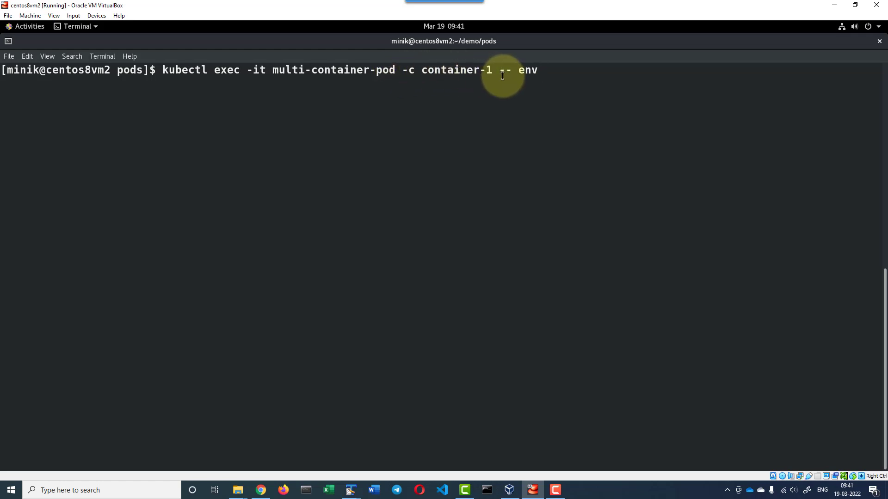
pyautogui.write('-')
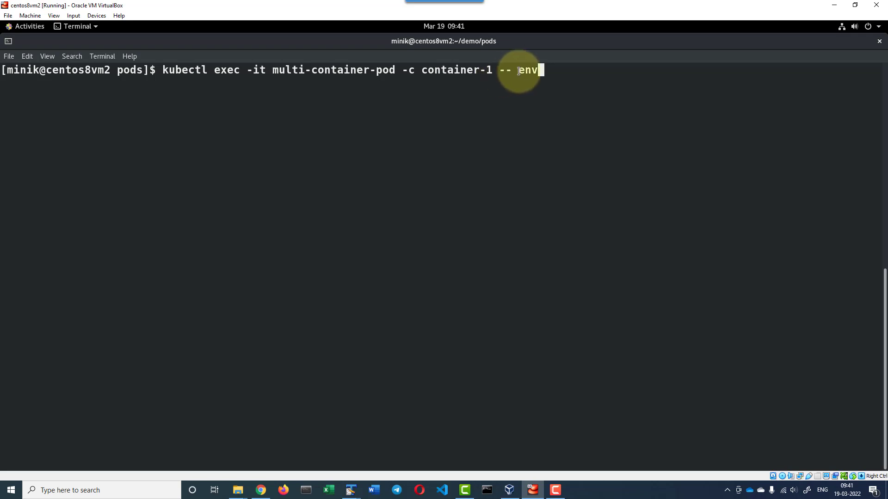
pyautogui.moveTo(224, 126)
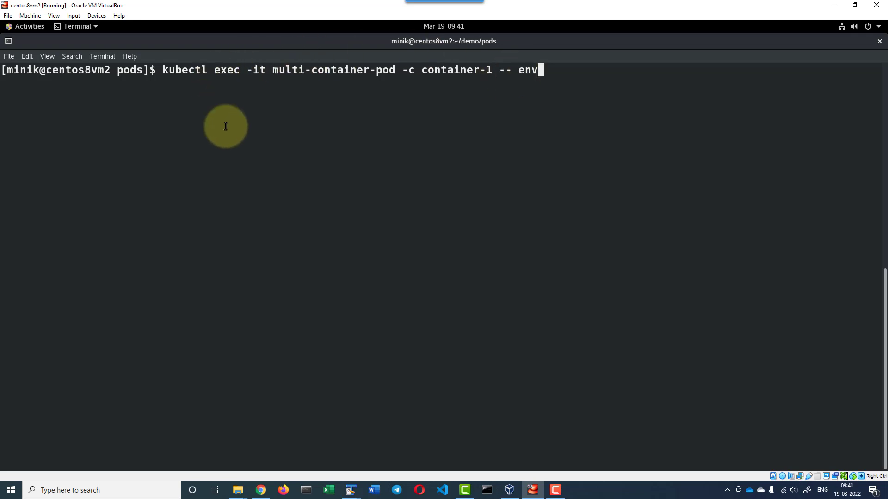
pyautogui.moveTo(471, 137)
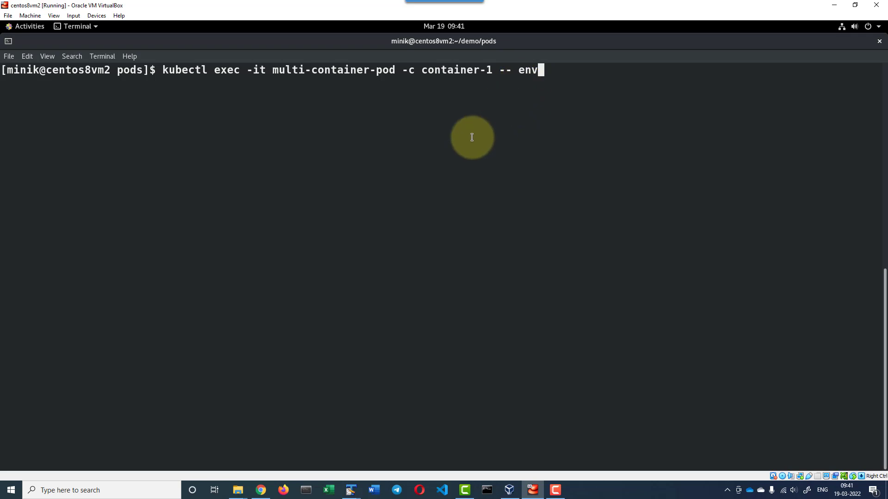
# Run the exec env command, printing container-1's variables such as HOSTNAME=multi-container-pod and NGINX_VERSION=1.21.6.
pyautogui.press('Return')
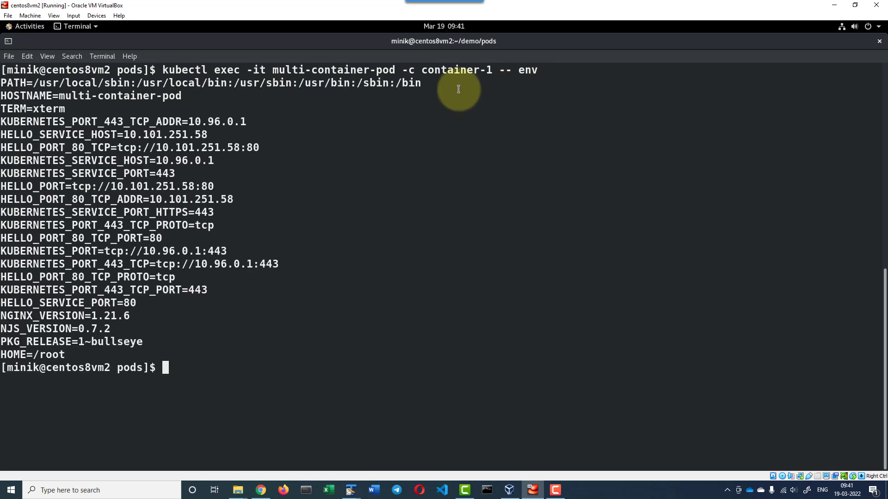
pyautogui.moveTo(172, 100)
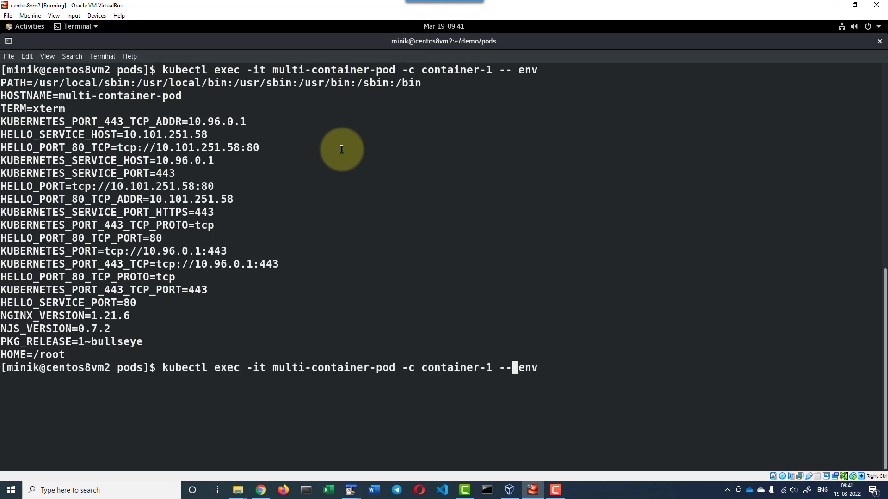
# Run the exec env command for container-2, printing its variables without NGINX_VERSION.
pyautogui.write('2')
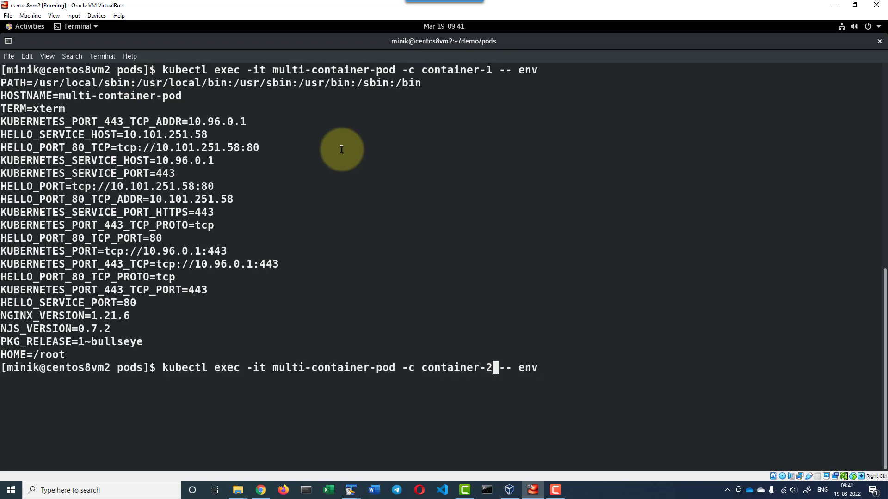
pyautogui.press('Return')
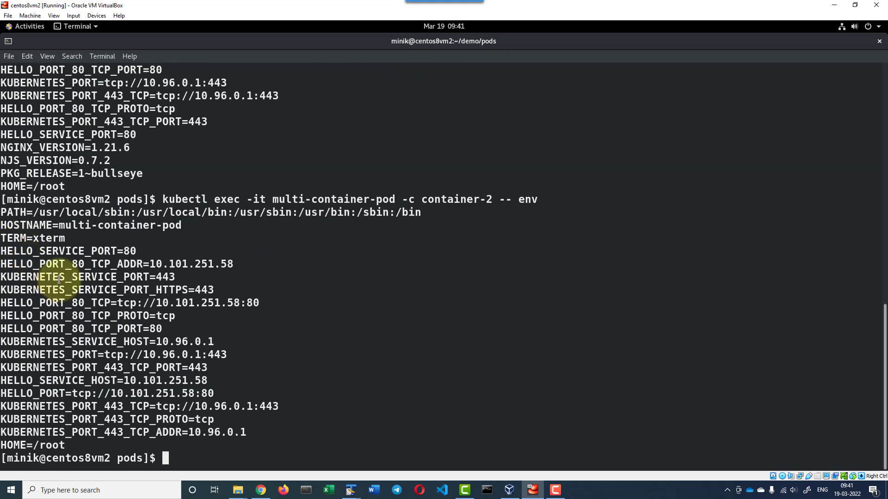